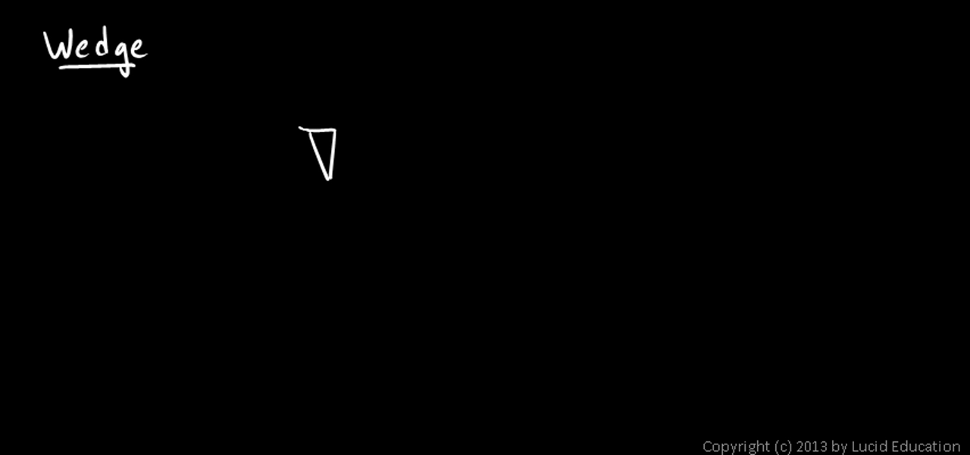
# Step: Finish sketching the white wedge driven into the orange log
pyautogui.moveTo(302, 127); pyautogui.dragTo(322, 178)
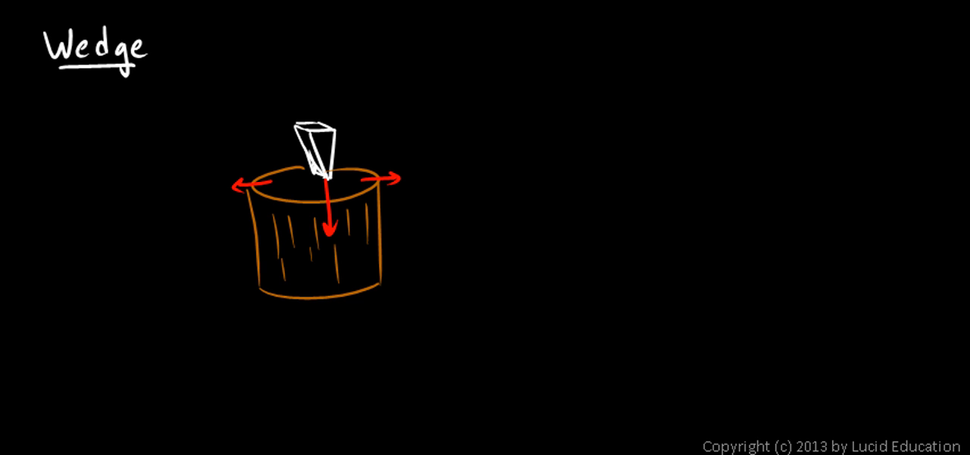
# Step: Draw a tall narrow wedge, then yellow arrows along its length and across its top
pyautogui.moveTo(572, 136); pyautogui.dragTo(564, 254)
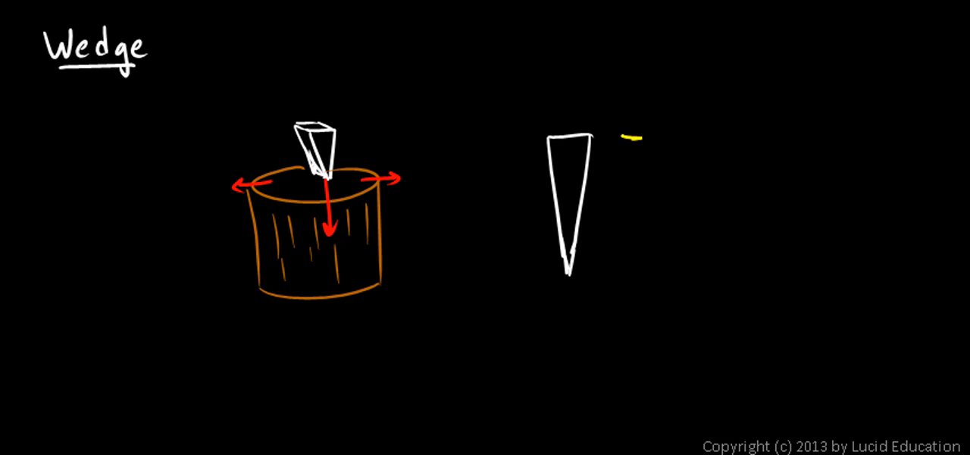
pyautogui.moveTo(631, 138); pyautogui.dragTo(631, 269)
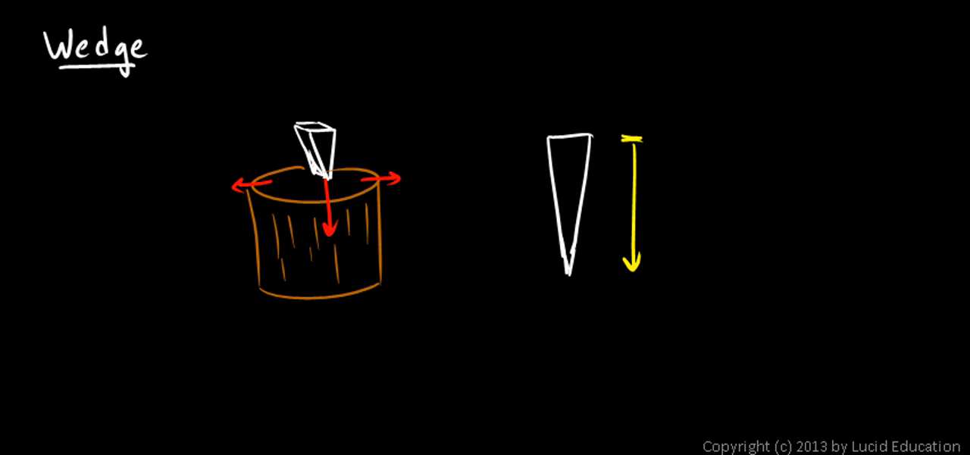
pyautogui.moveTo(552, 114); pyautogui.dragTo(590, 116)
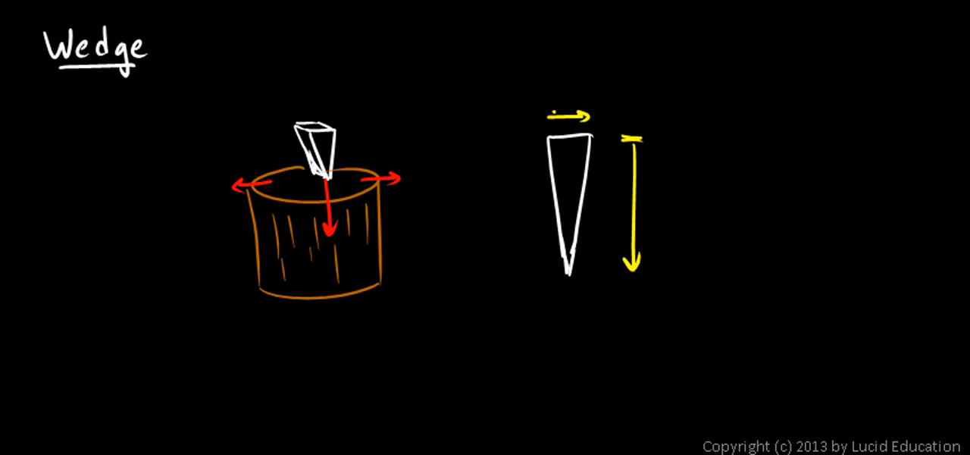